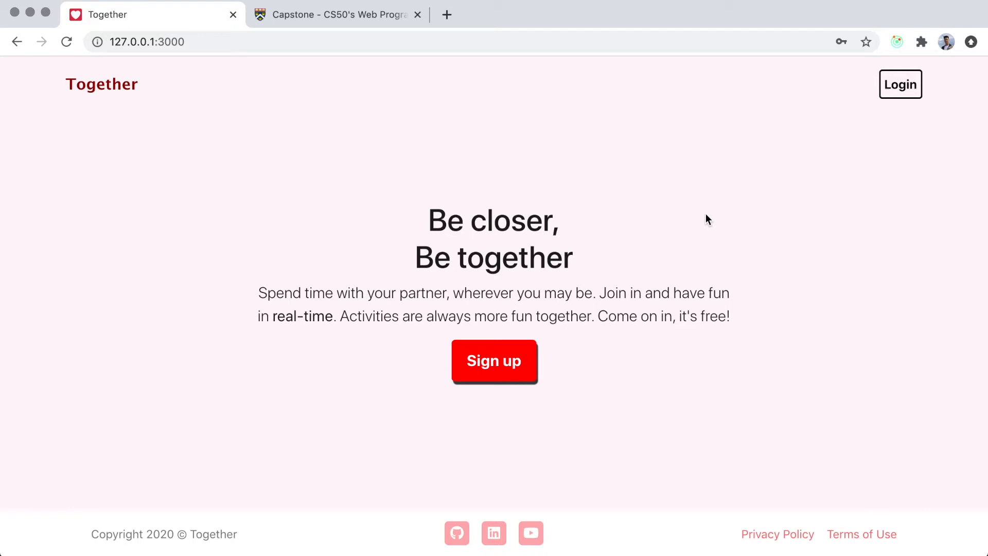
mouse_move(533, 179)
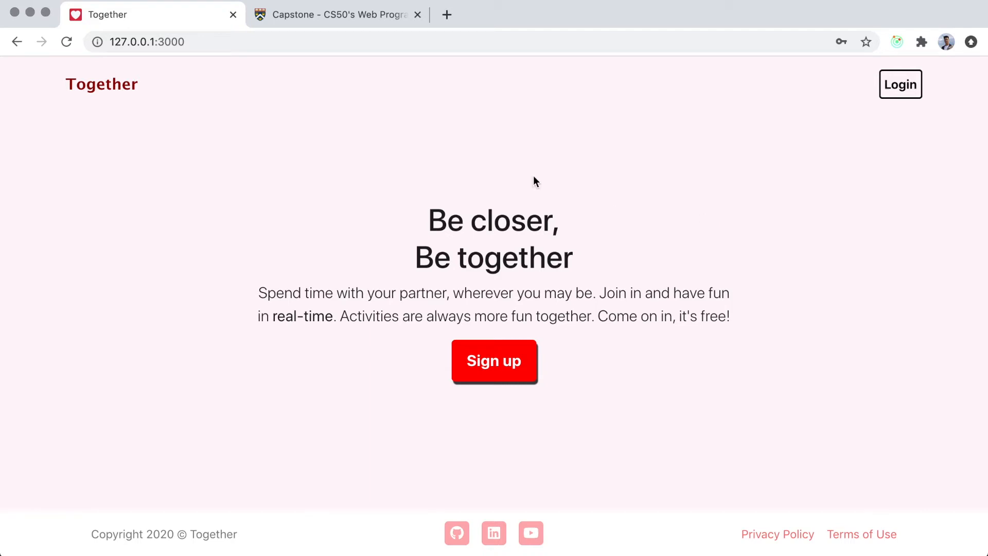
- From the Together landing page, start creating an account via the red Sign up button
click(328, 14)
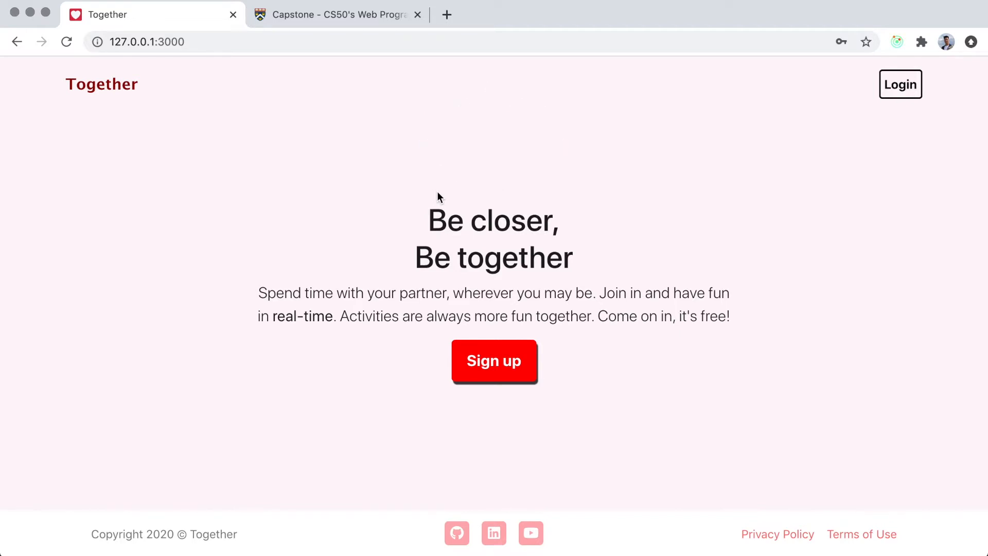
mouse_move(372, 245)
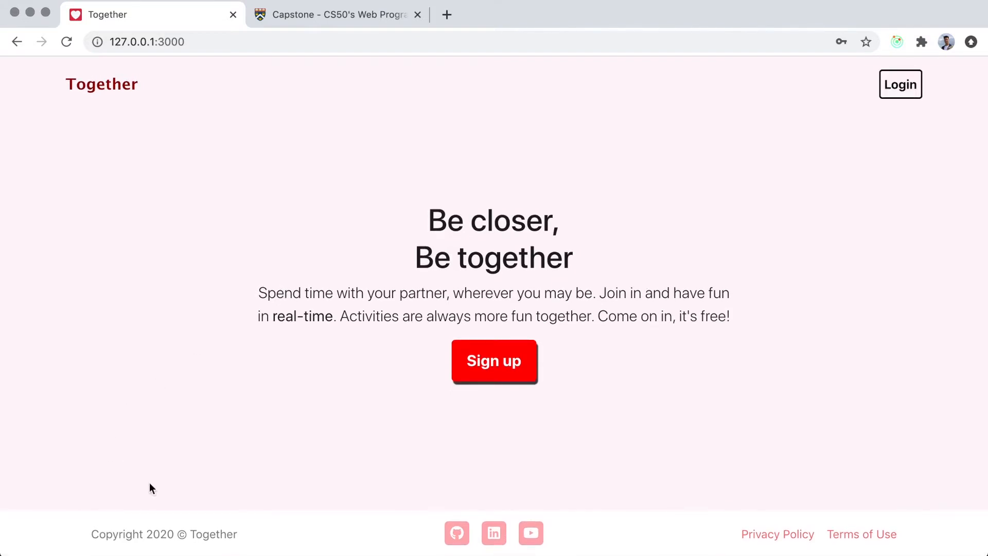
mouse_move(532, 534)
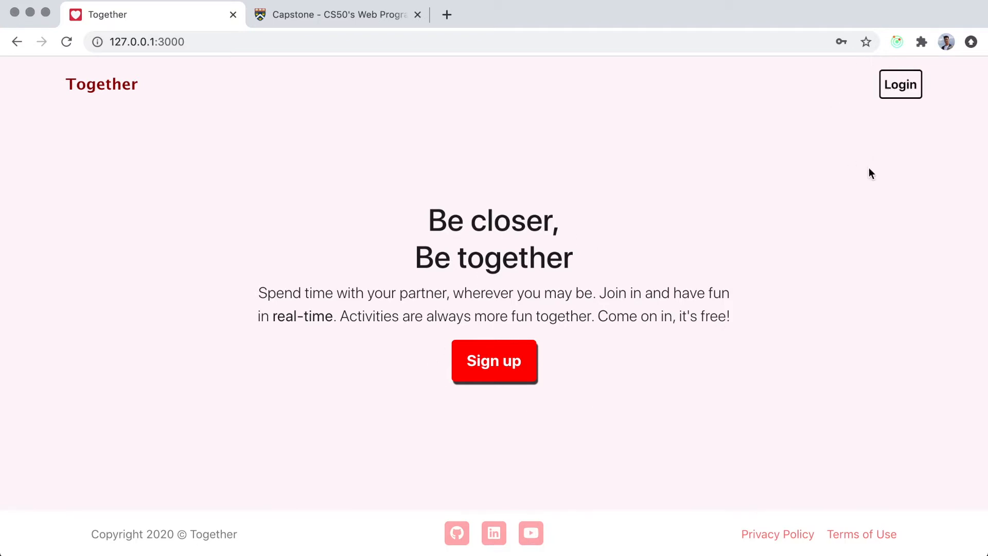
mouse_move(692, 188)
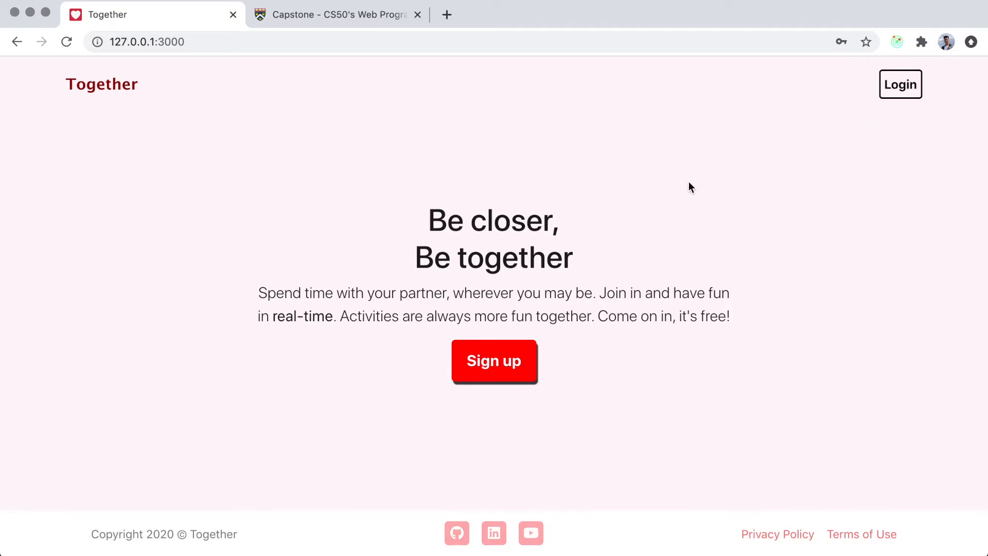
mouse_move(284, 170)
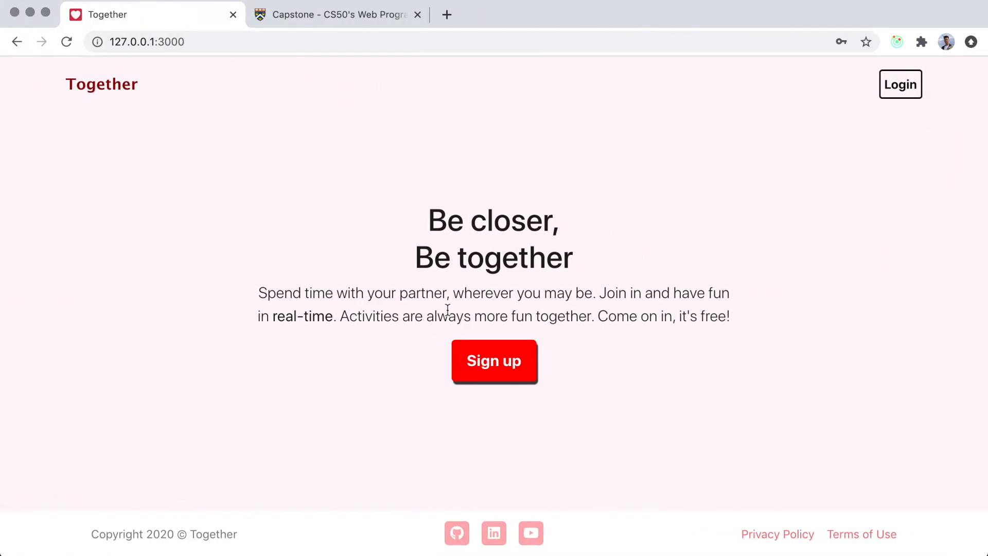
click(494, 361)
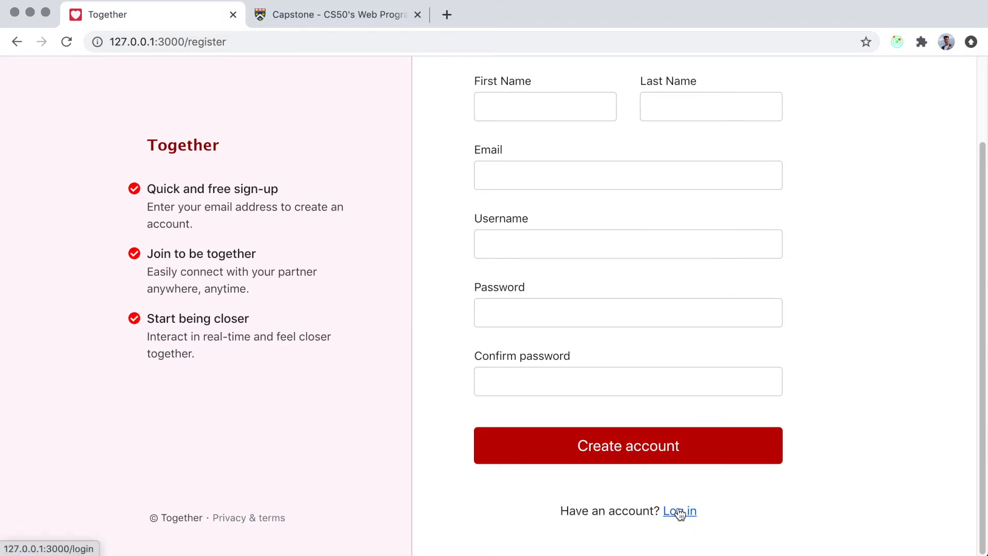
click(678, 511)
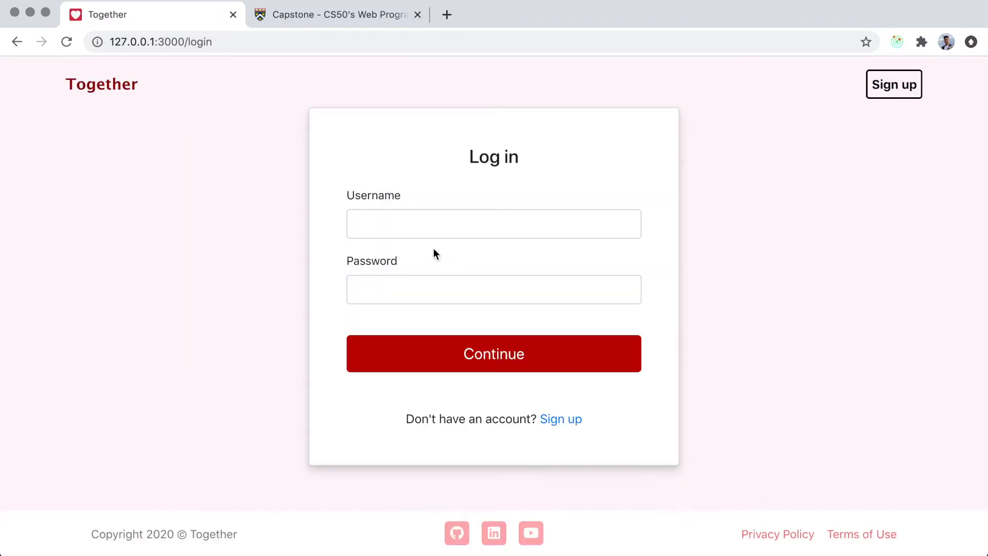
text(PeterBohai)
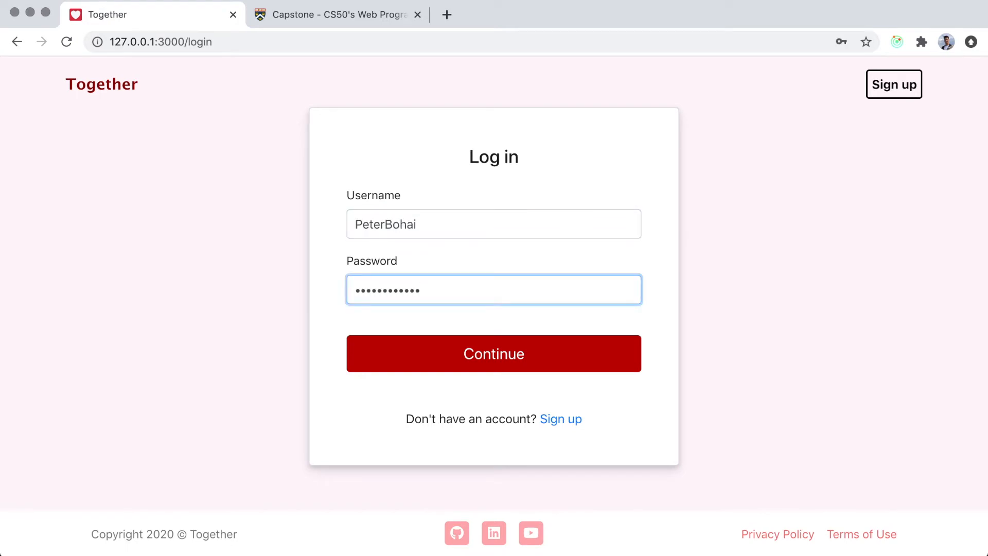
click(494, 355)
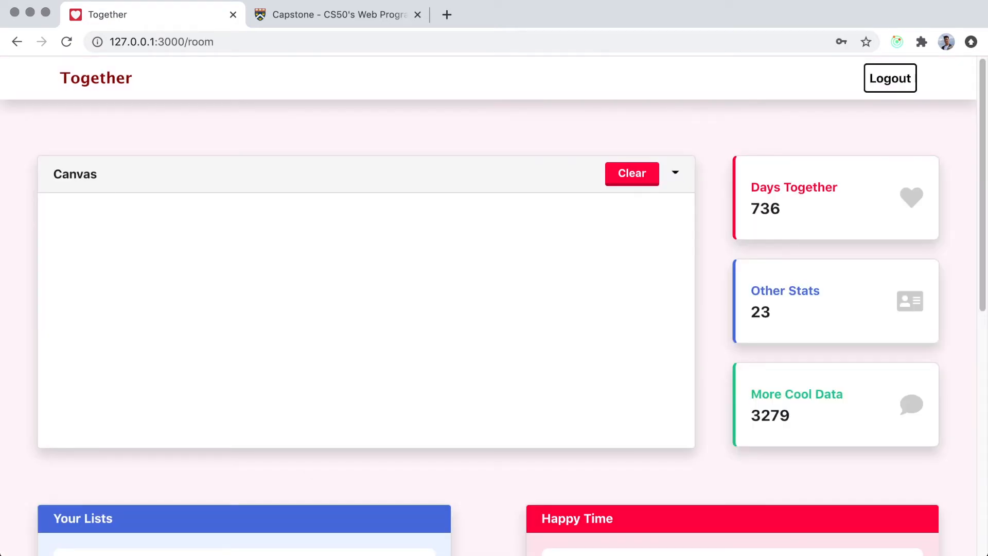
mouse_move(403, 140)
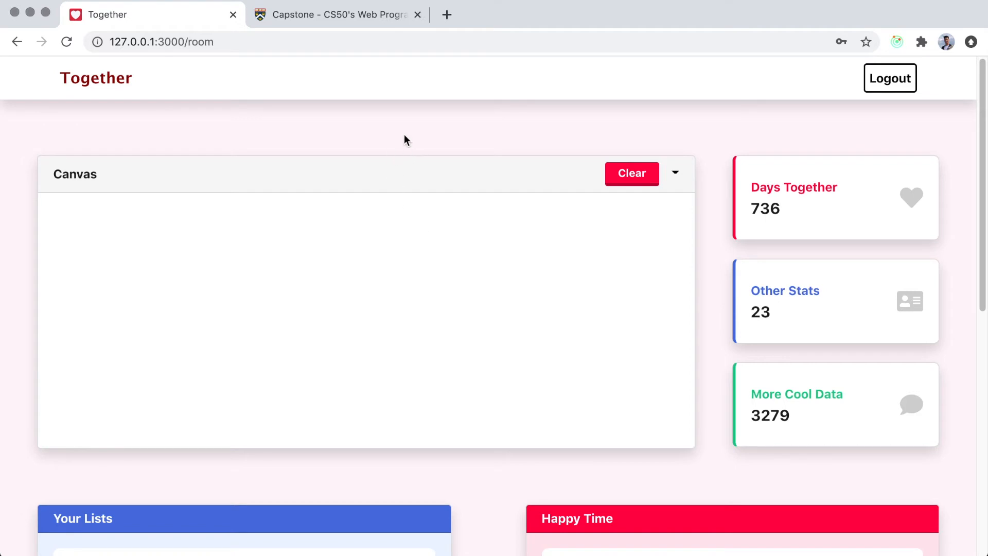
mouse_move(752, 101)
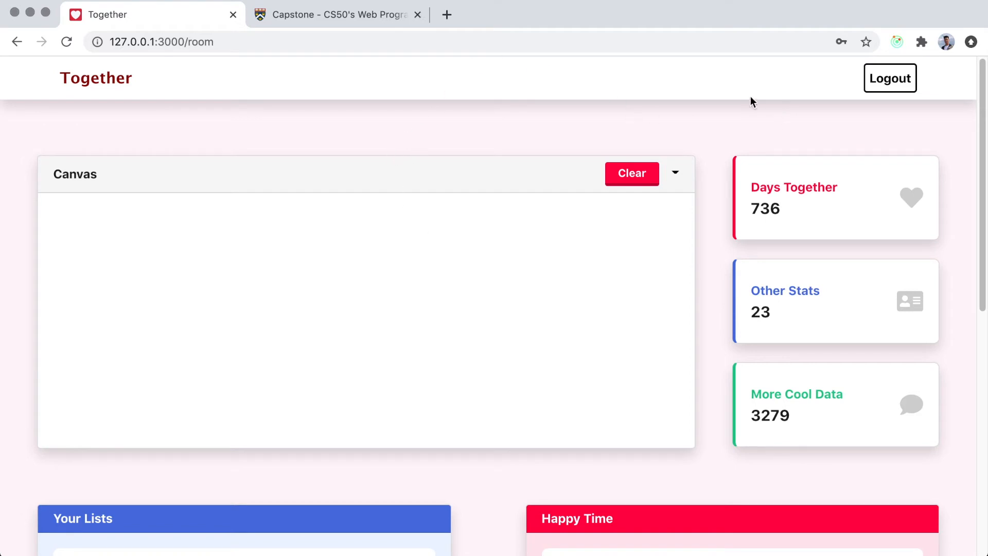
mouse_move(266, 153)
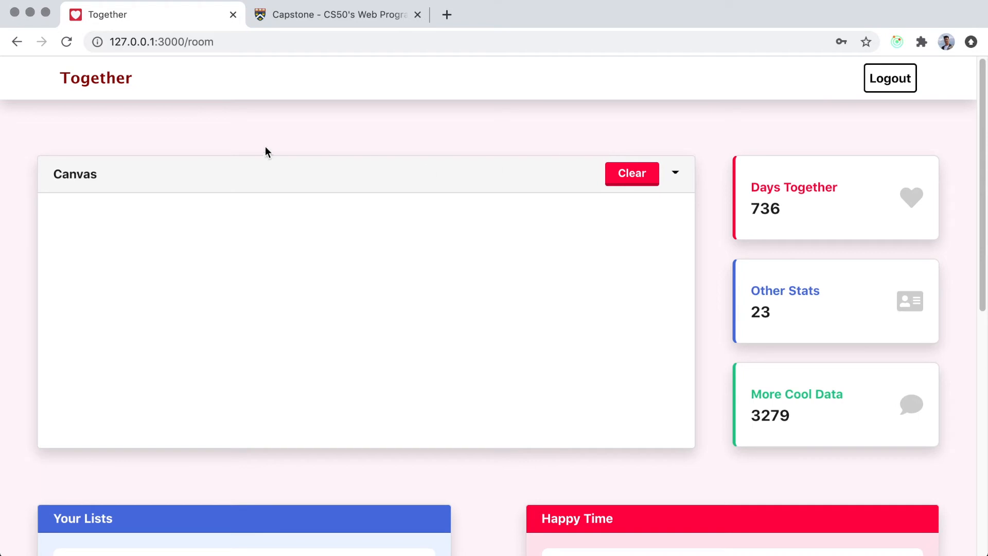
- Doodle on the shared canvas in black, then blue, then red, and clear it back to blank
scroll(down, 3)
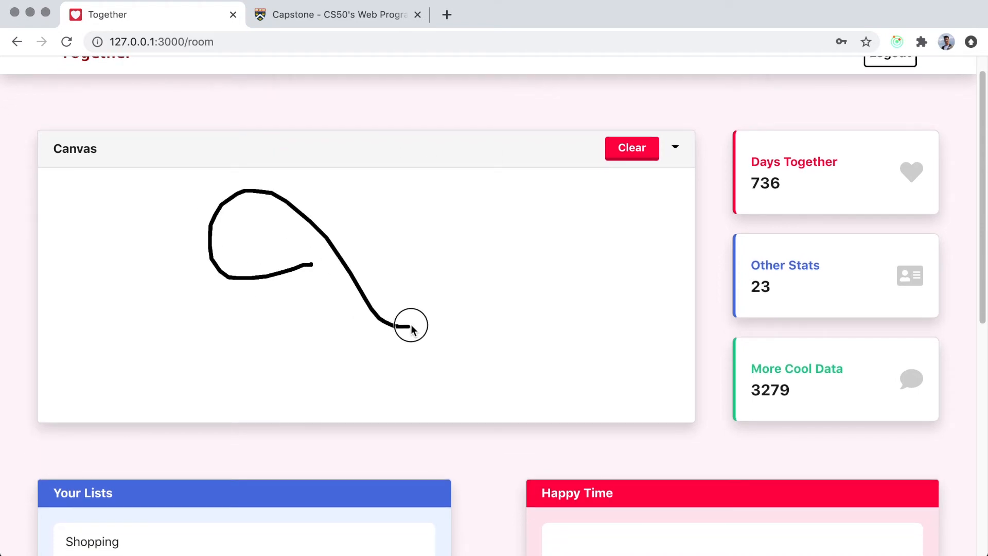
click(676, 148)
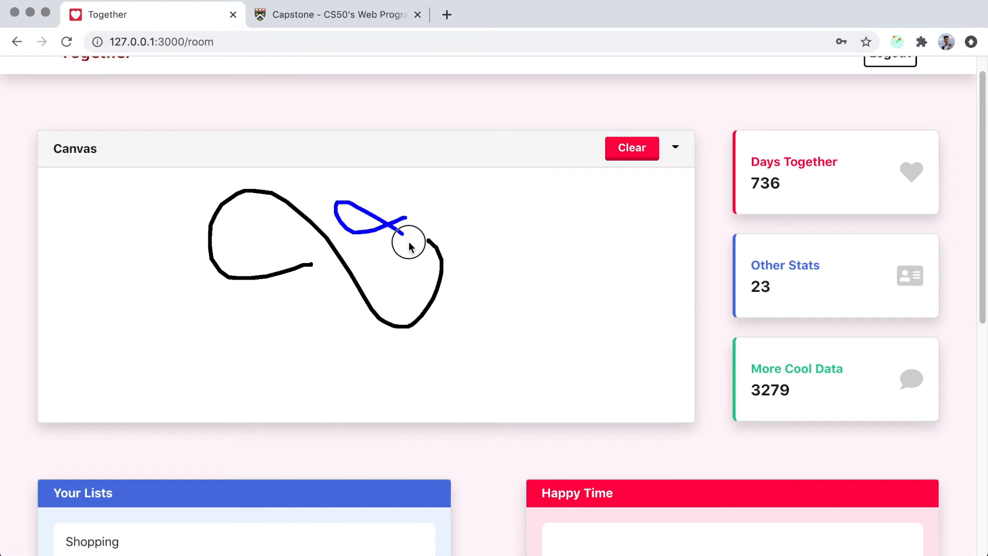
click(675, 149)
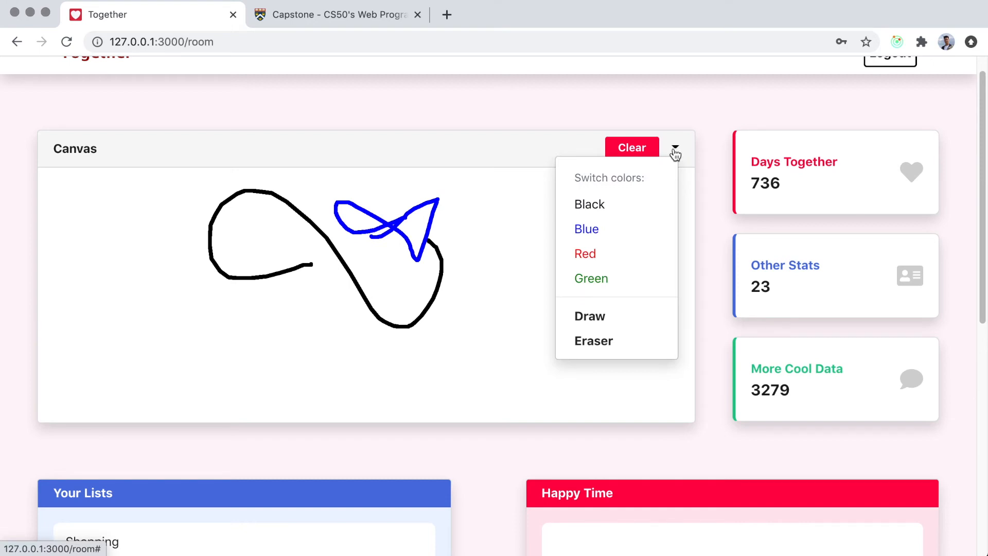
mouse_move(600, 261)
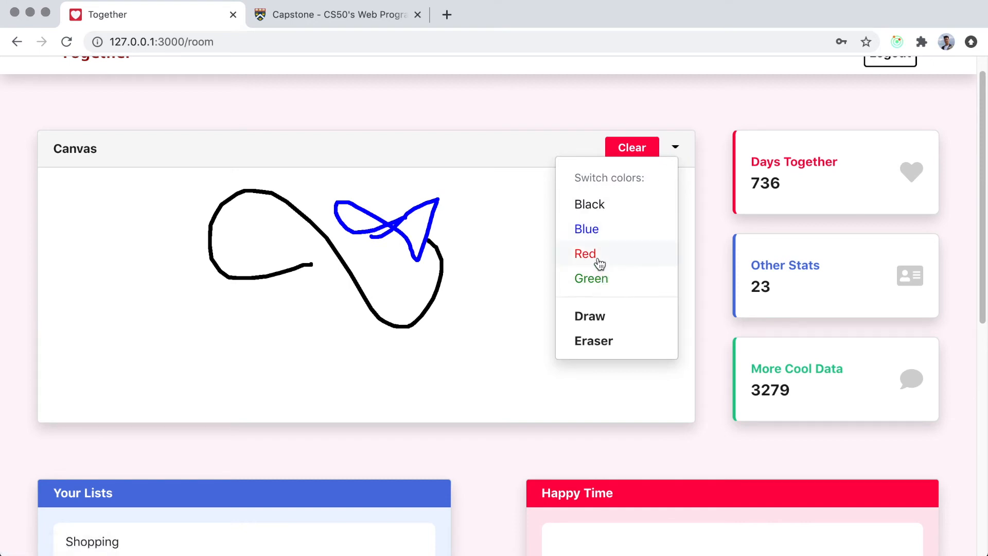
click(585, 253)
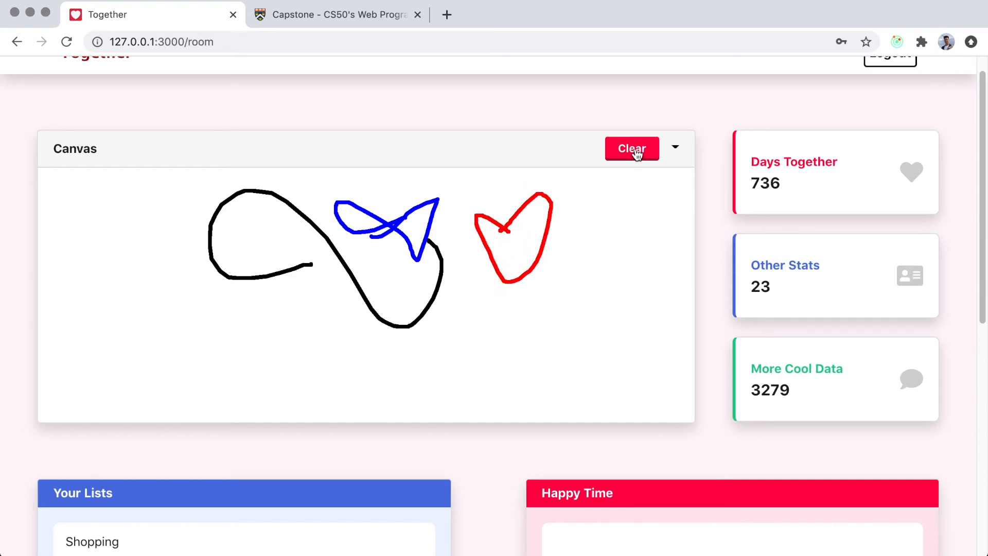
click(633, 148)
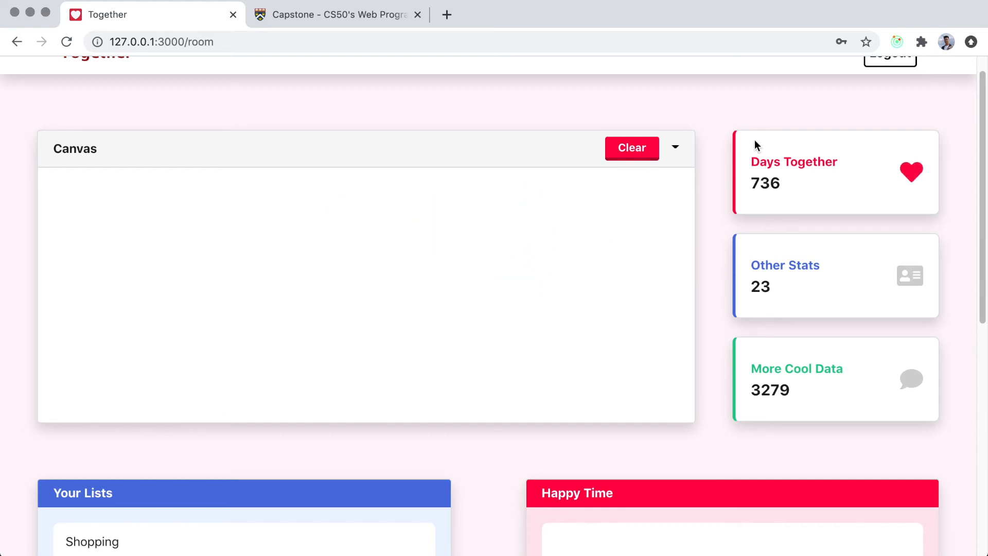
- Scroll through Your Lists and the Happy Time quiz panel, then log out to the landing page
scroll(down, 3)
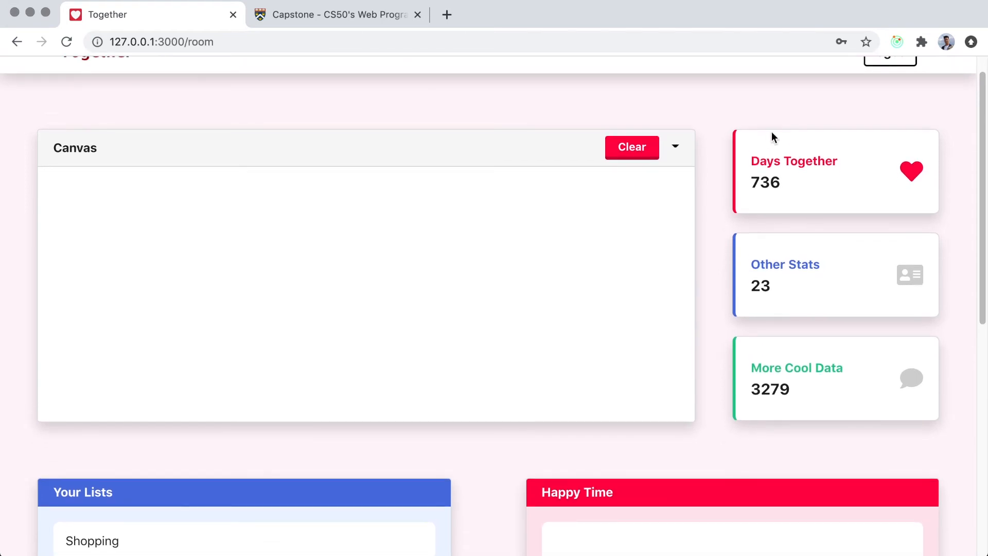
scroll(down, 3)
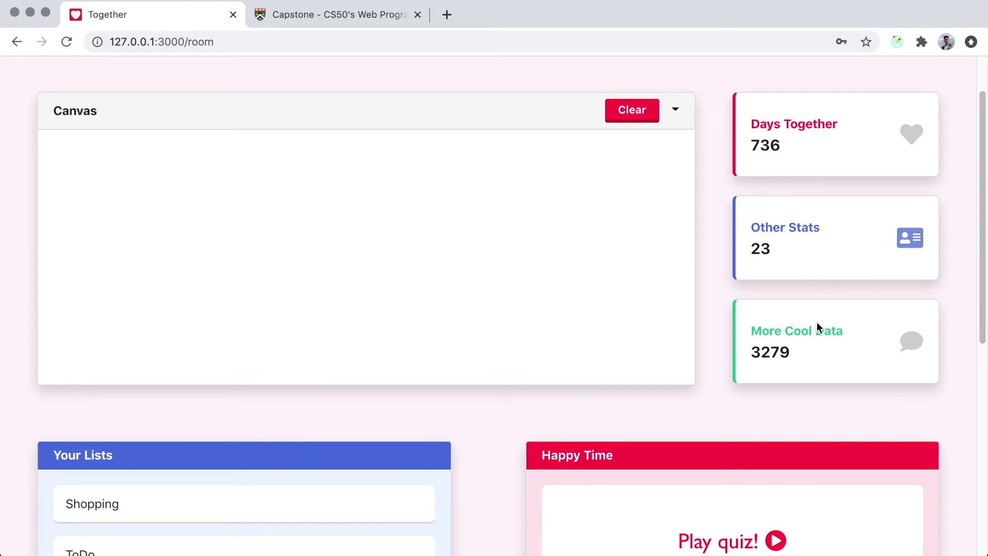
scroll(down, 3)
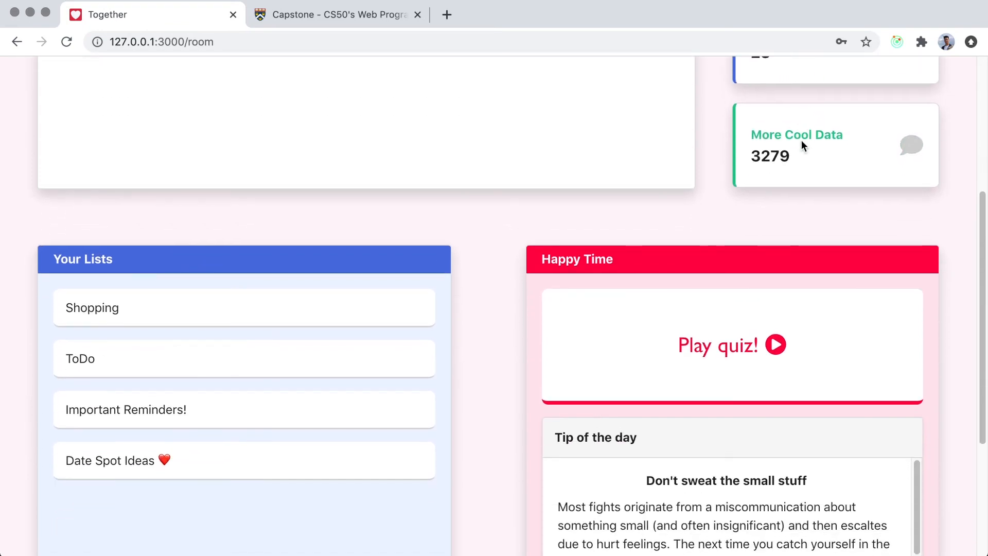
scroll(down, 3)
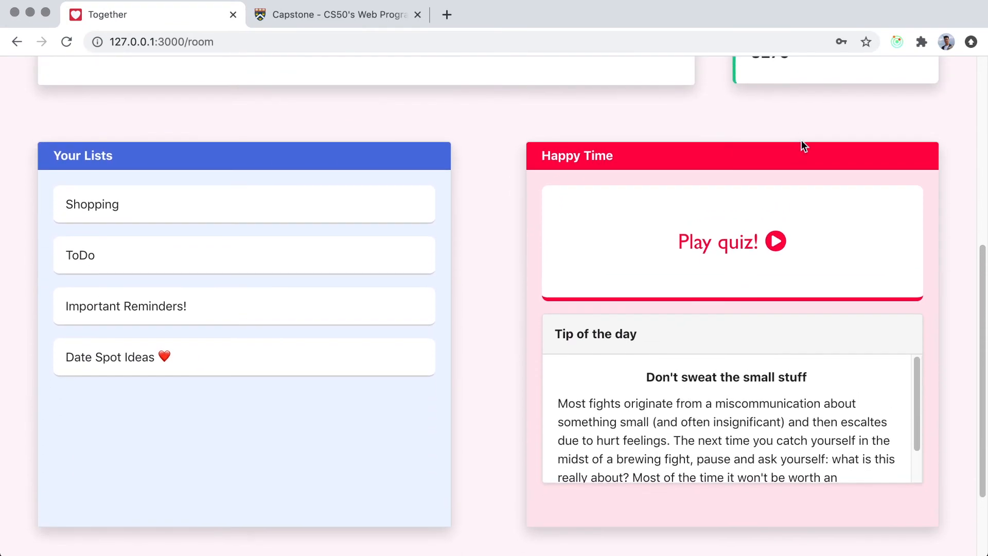
mouse_move(669, 212)
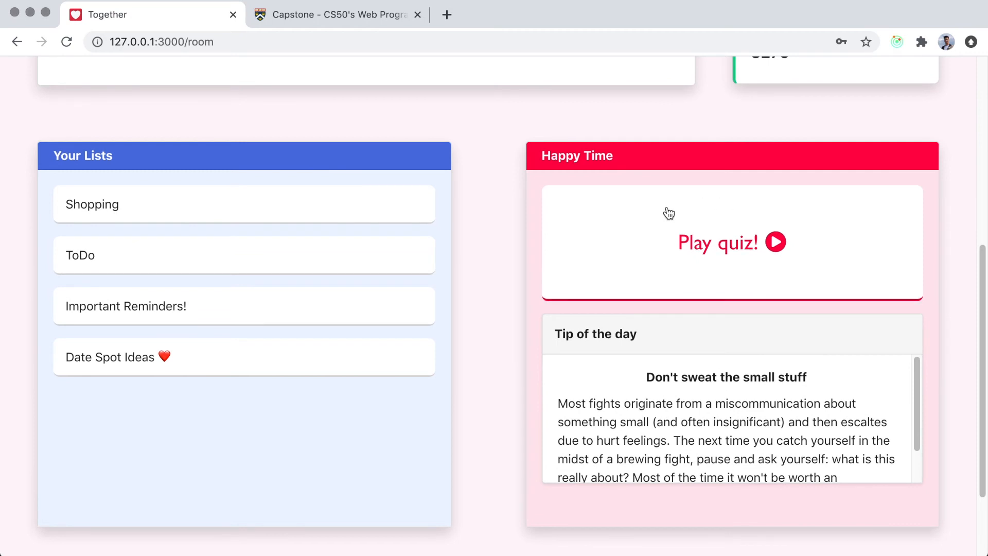
mouse_move(633, 191)
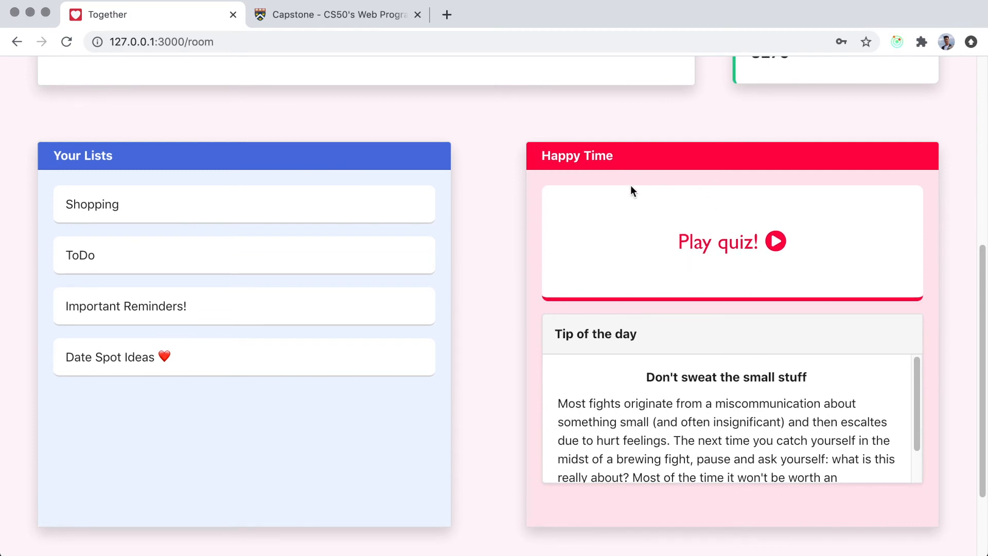
mouse_move(459, 171)
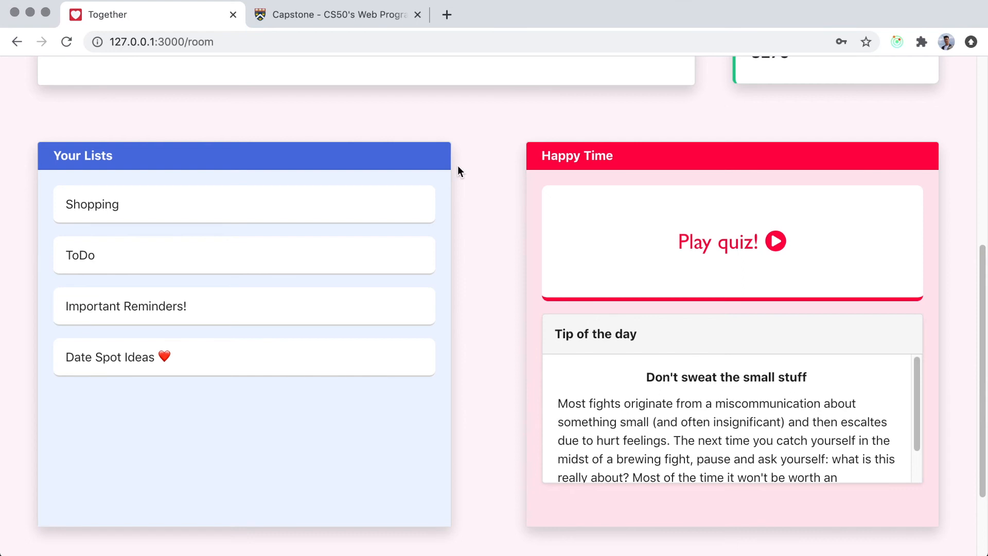
mouse_move(339, 186)
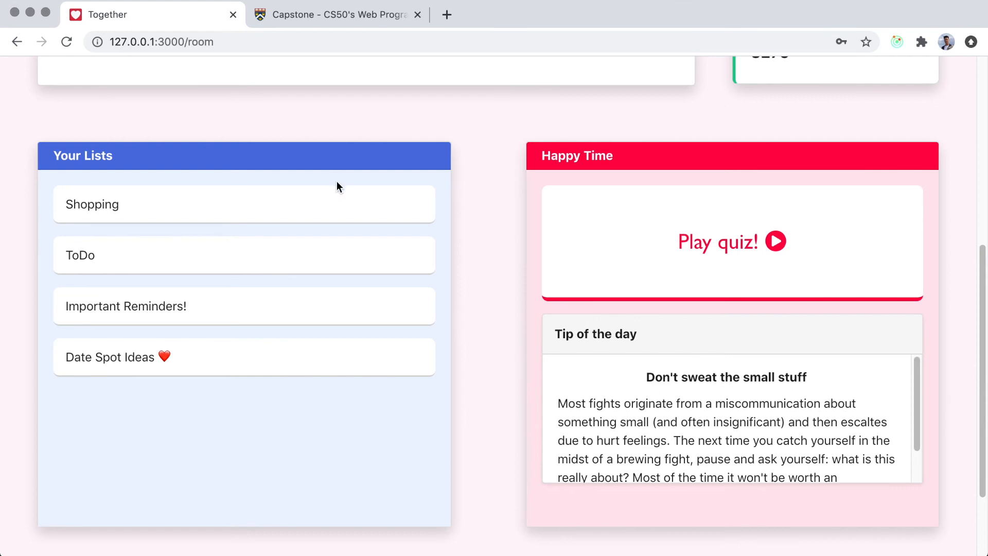
mouse_move(329, 270)
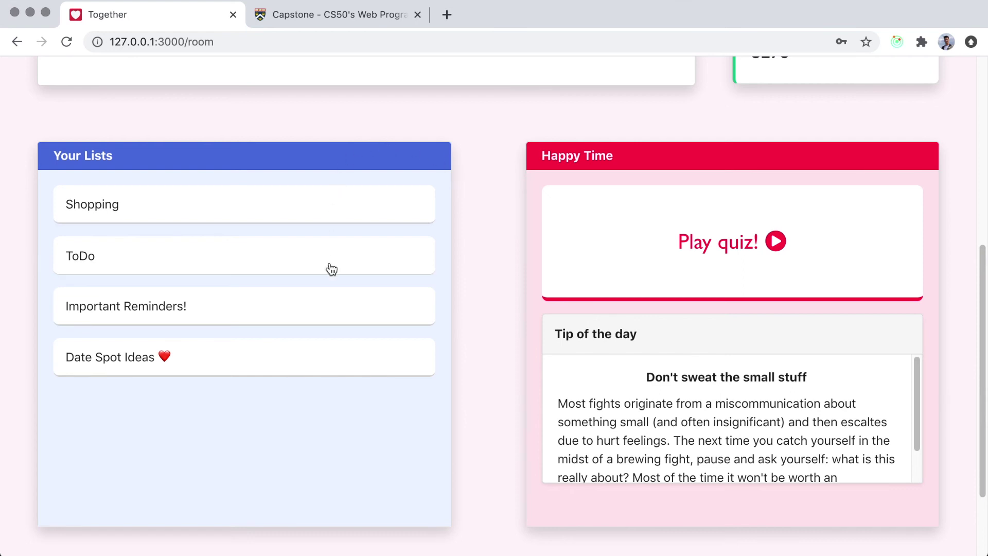
mouse_move(323, 360)
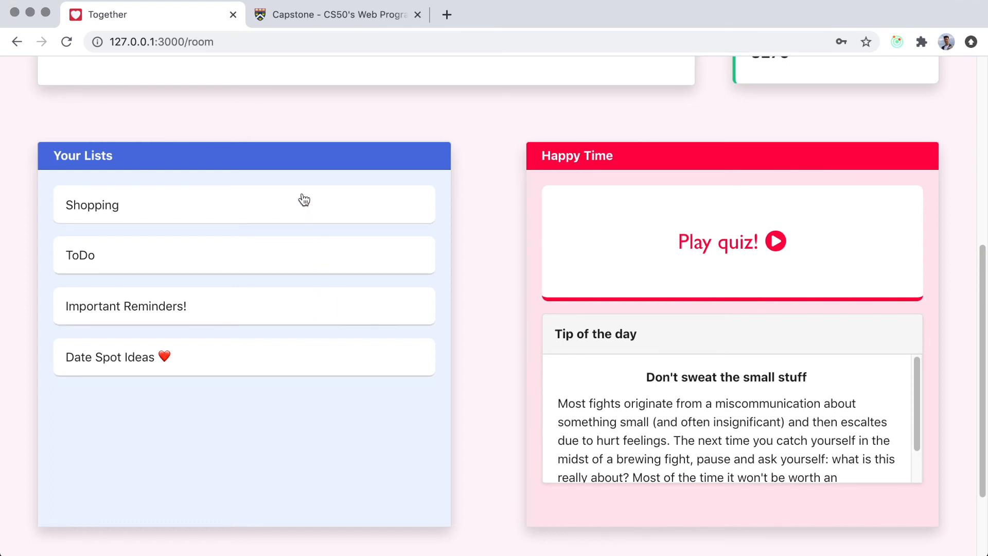
scroll(down, 3)
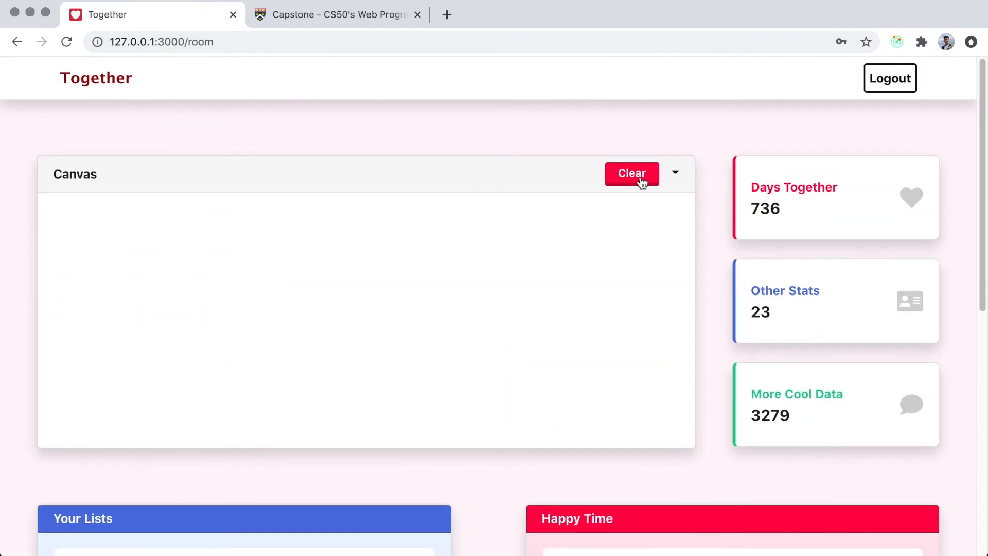
click(890, 79)
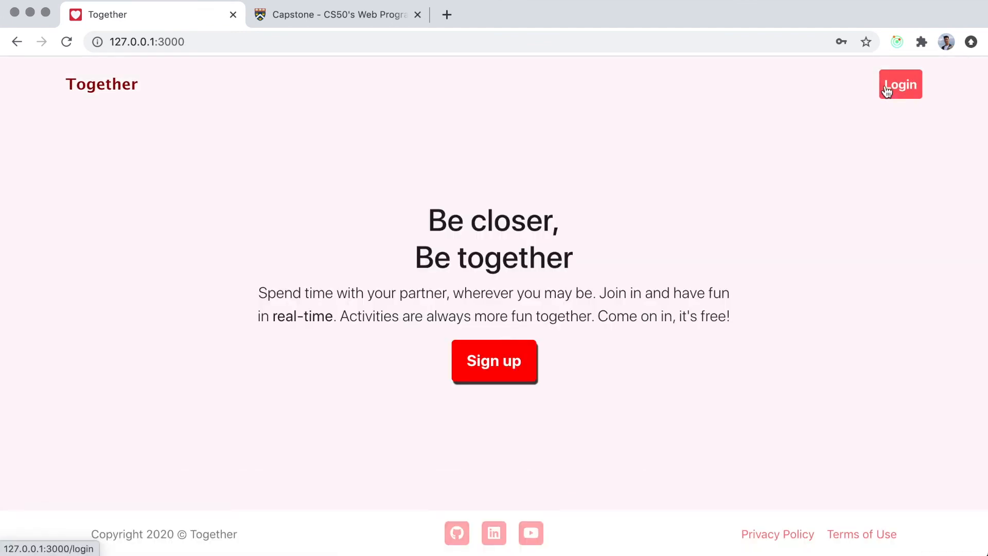